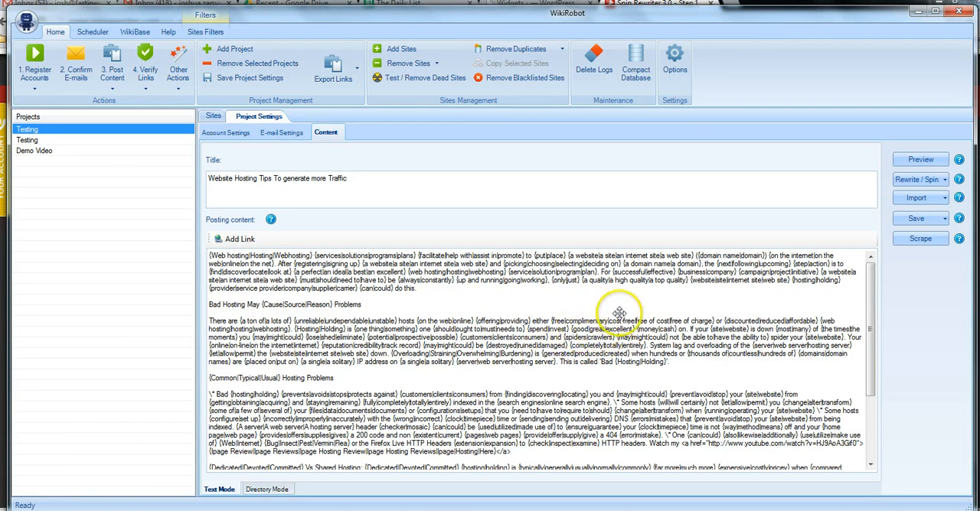
mouse_move(919, 179)
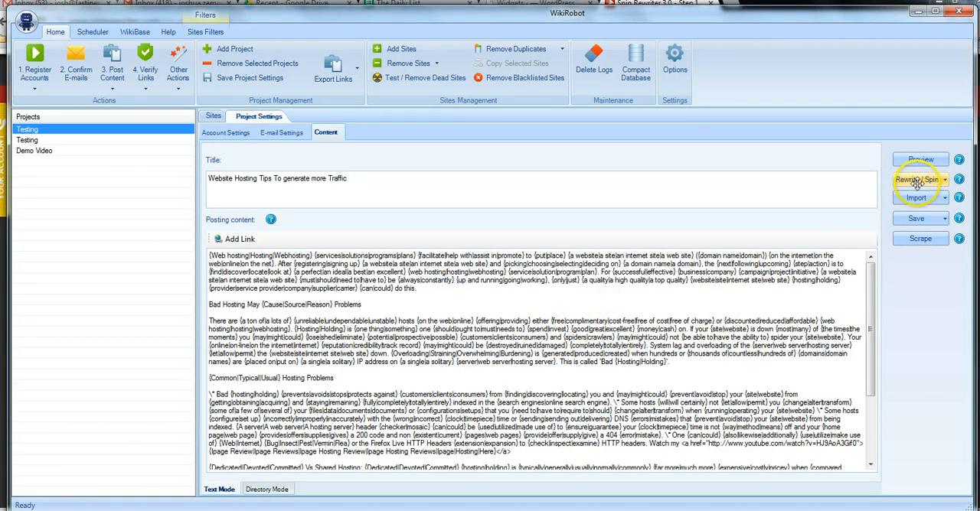
Spin the Website Hosting Tips article with SpinRewriter and review the spun posting content
left_click(917, 180)
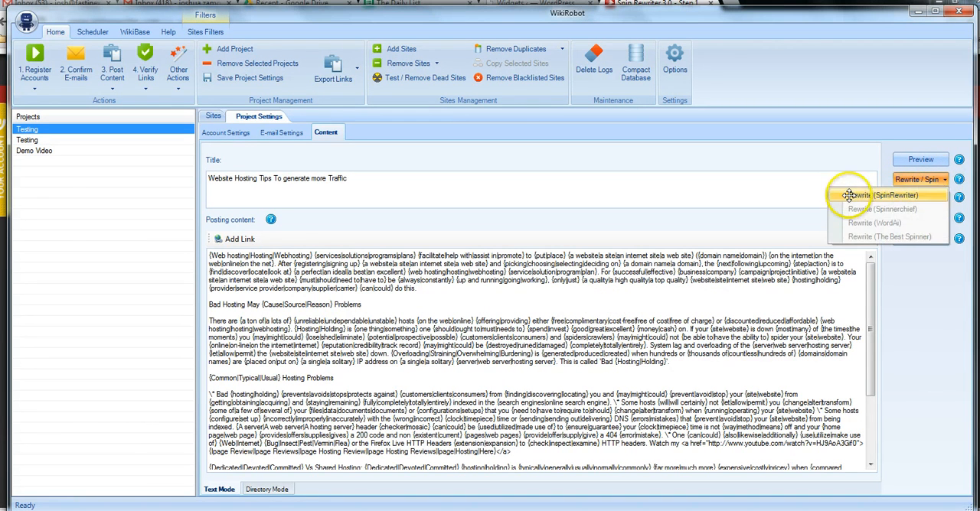
left_click(865, 195)
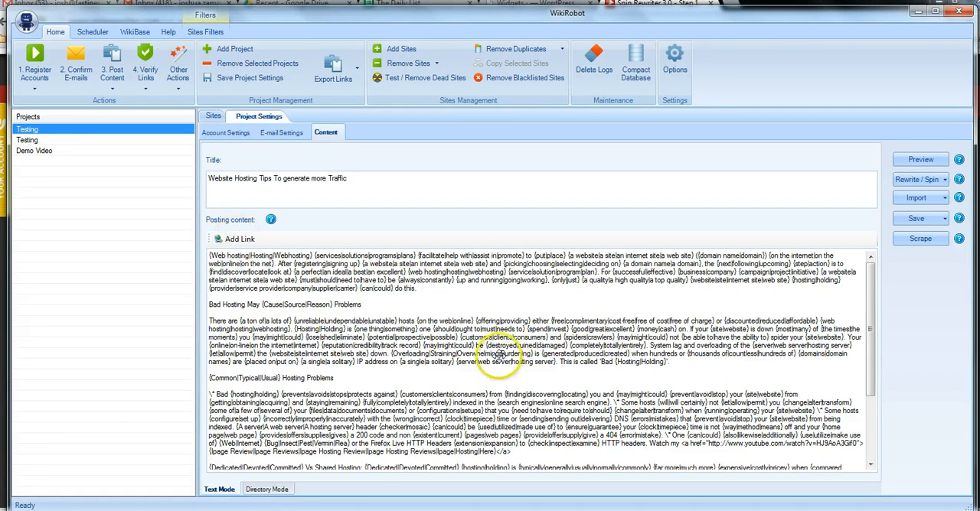
scroll("down", 3)
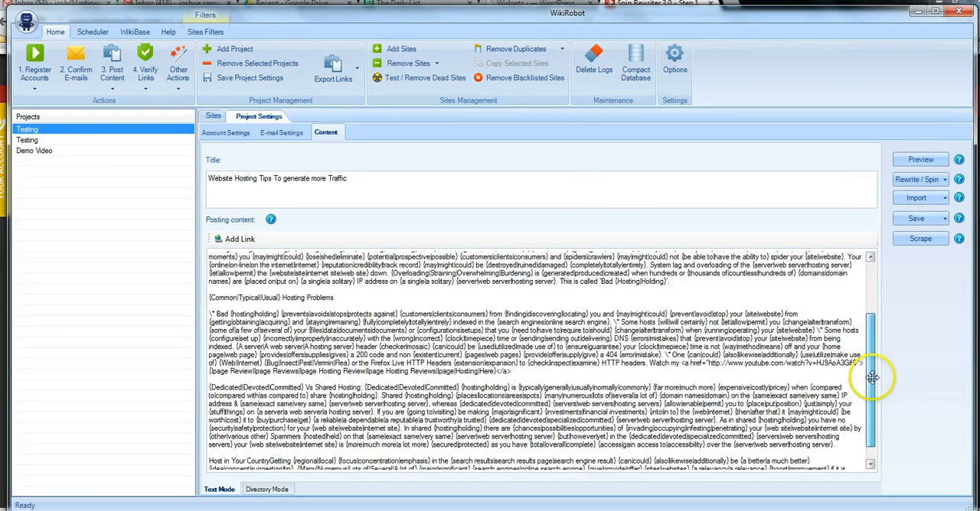
scroll("up", 3)
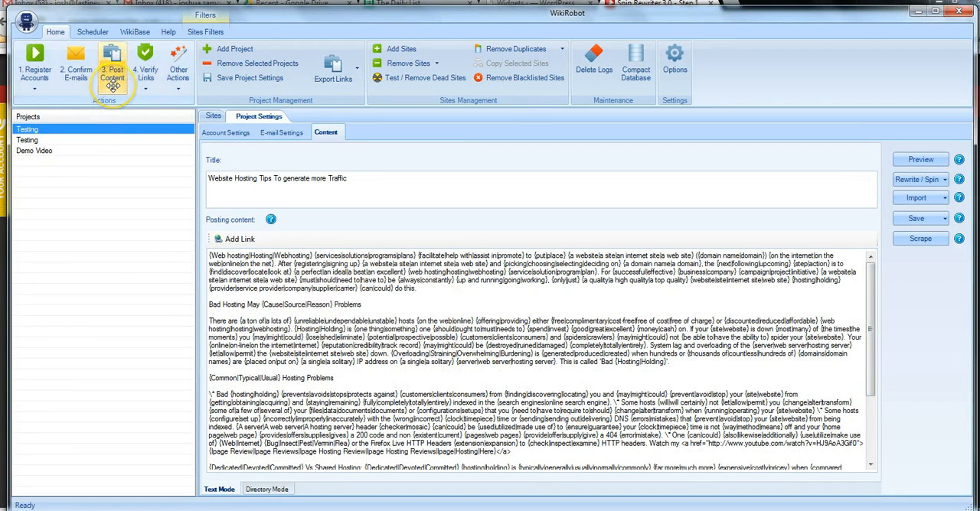
Post the spun article to all sites from the Post Content menu
left_click(113, 65)
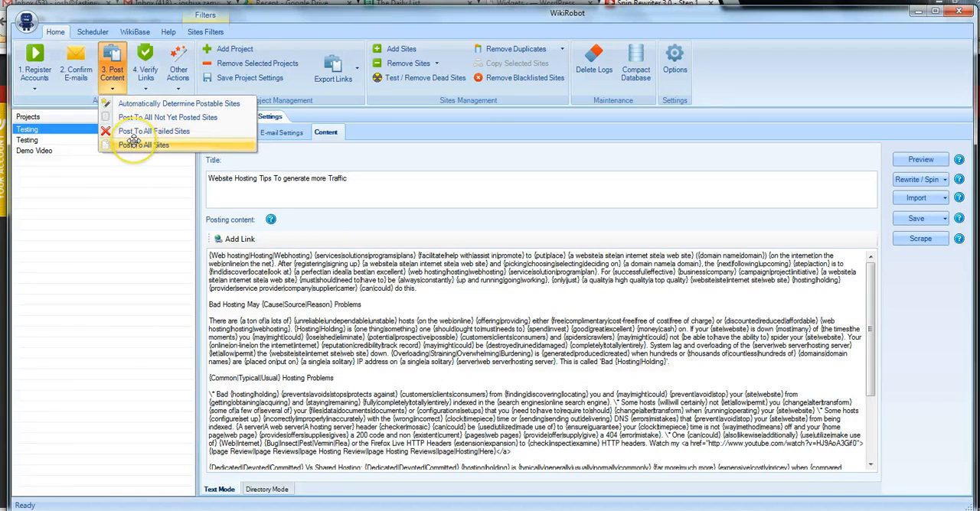
left_click(145, 146)
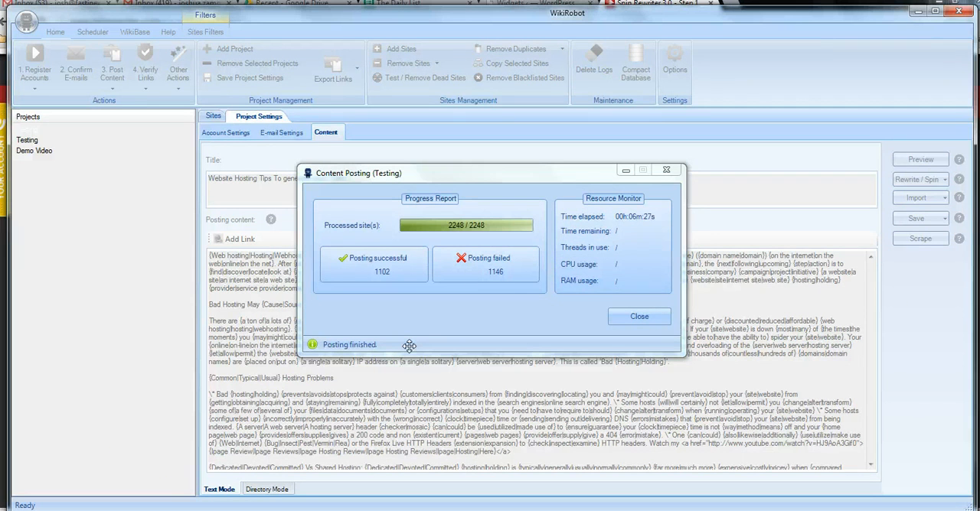
mouse_move(649, 216)
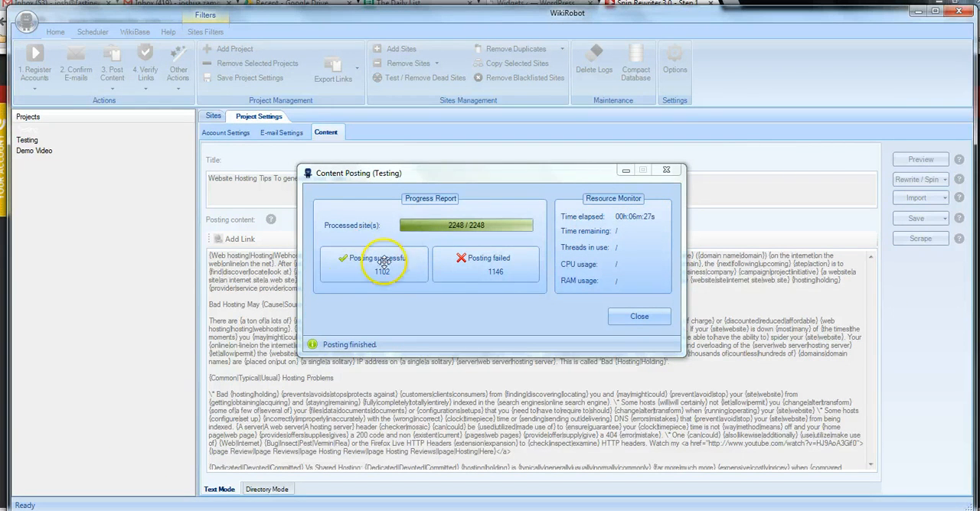
mouse_move(381, 262)
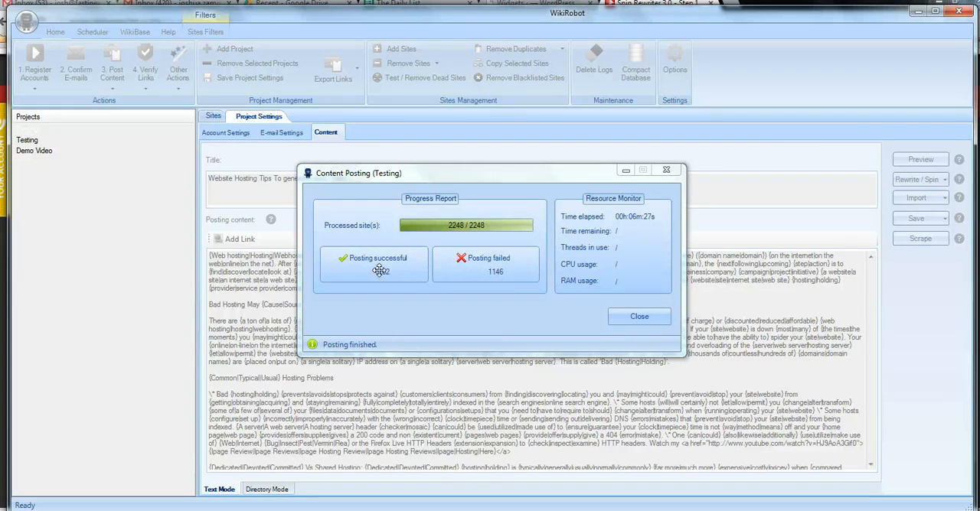
mouse_move(371, 269)
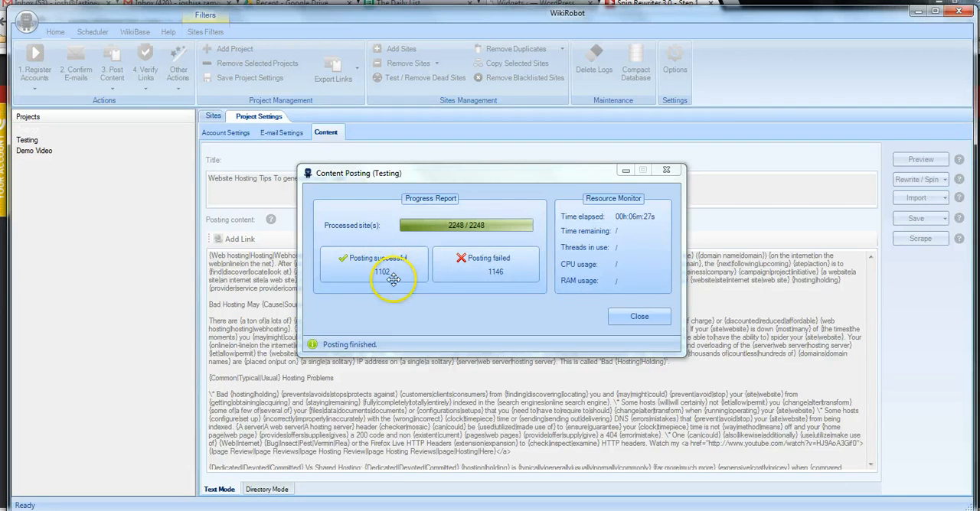
mouse_move(393, 277)
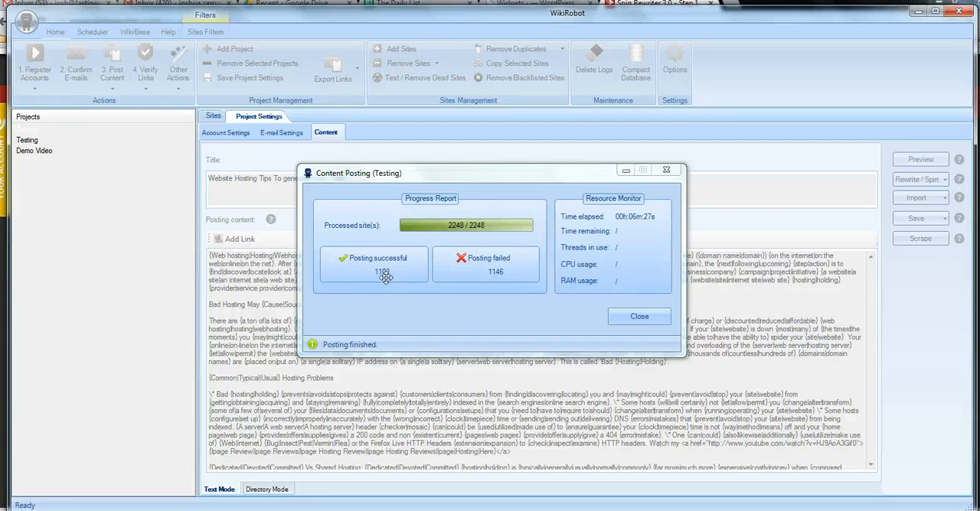
mouse_move(406, 299)
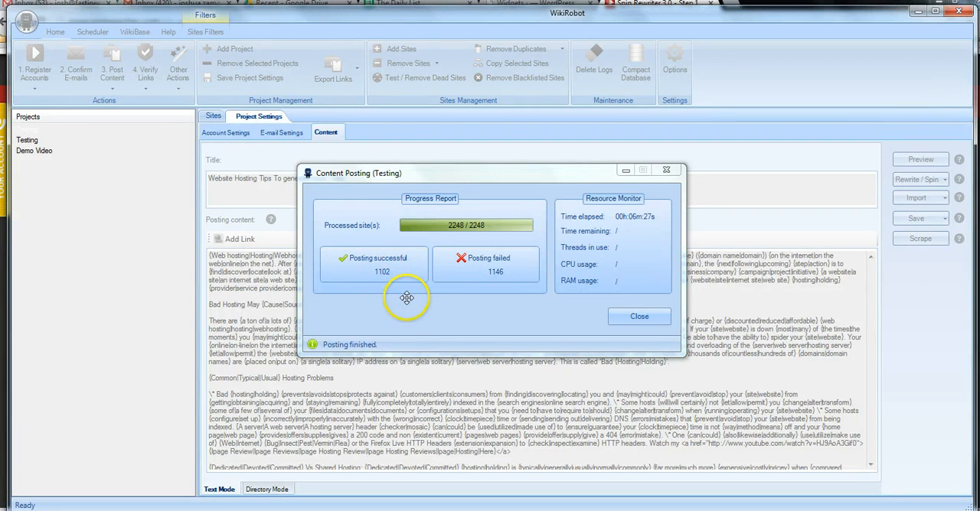
mouse_move(605, 230)
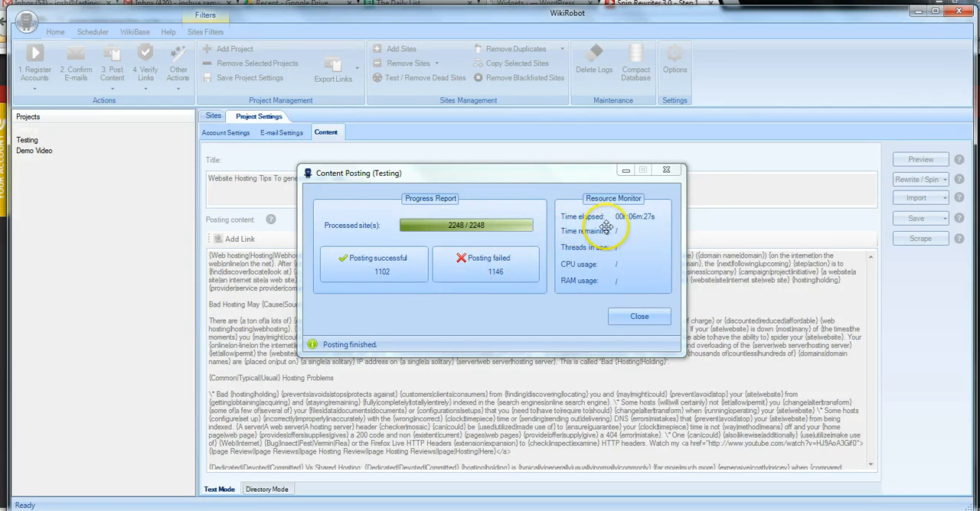
mouse_move(651, 247)
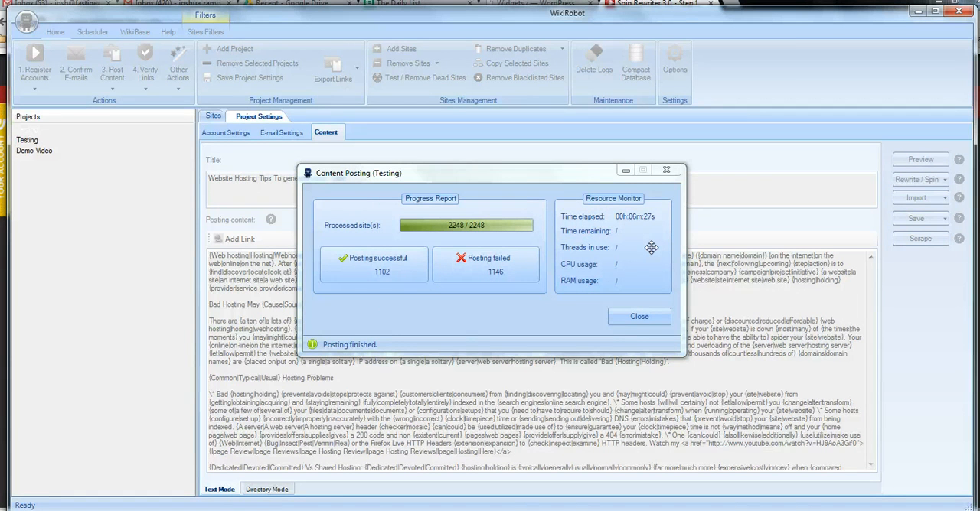
mouse_move(640, 316)
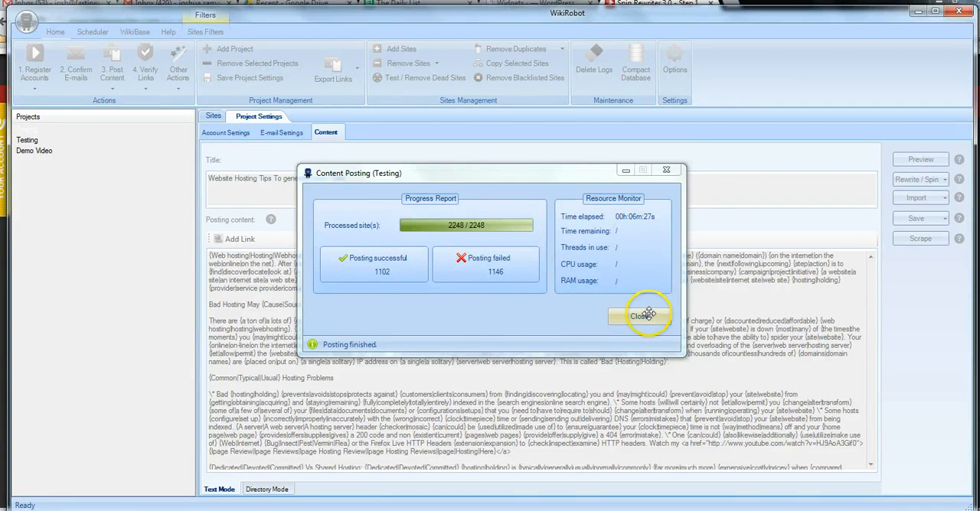
Close the Content Posting report showing 2248 processed and 1102 successful
left_click(638, 316)
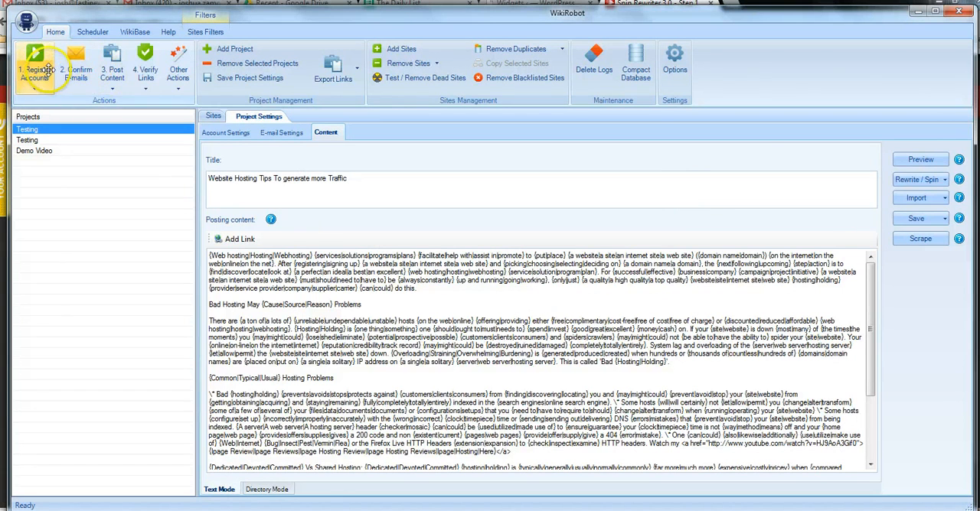
mouse_move(329, 305)
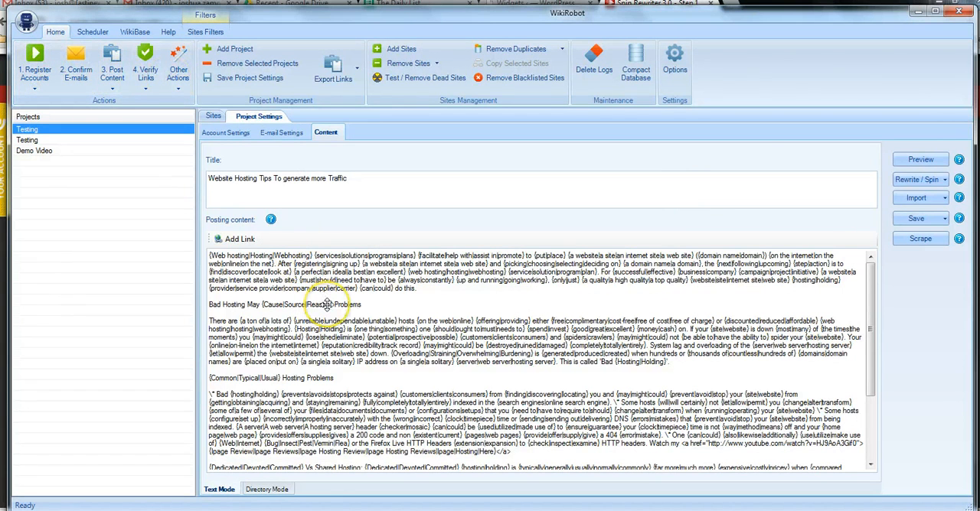